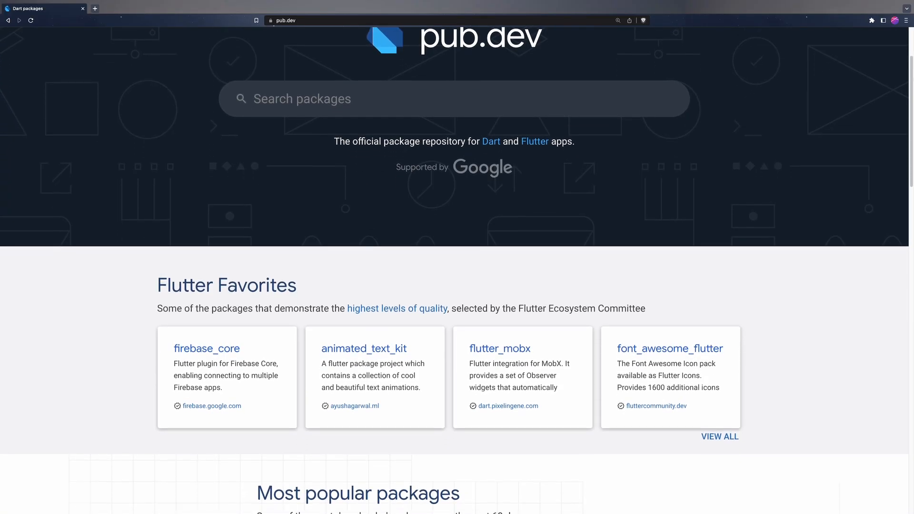
pyautogui.scroll(-3)
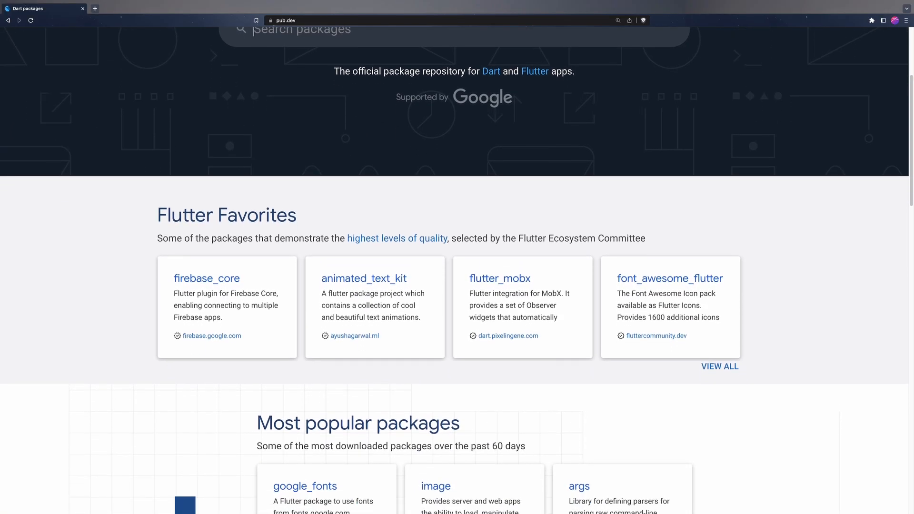
pyautogui.scroll(-3)
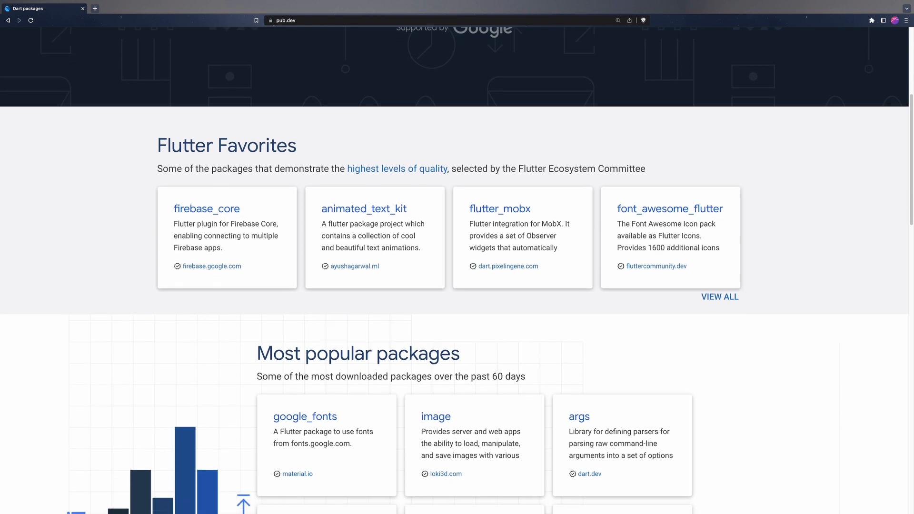
pyautogui.scroll(-3)
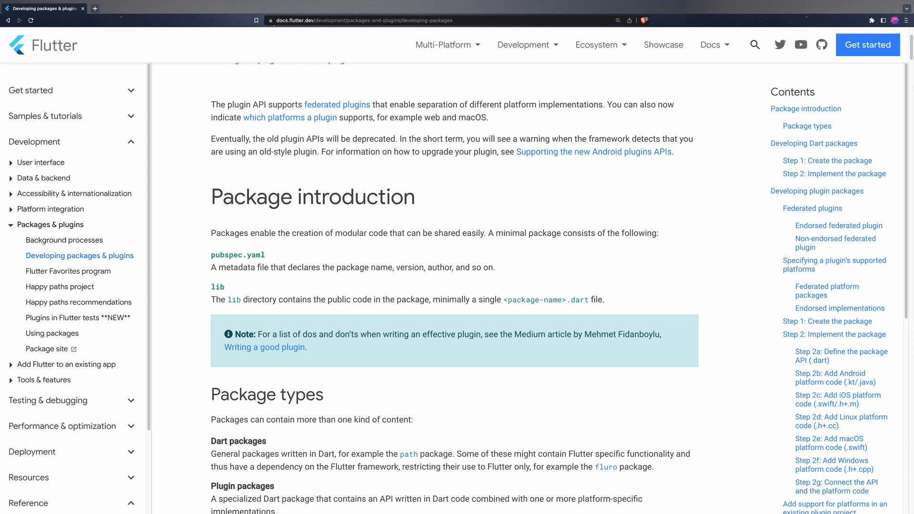
pyautogui.scroll(-3)
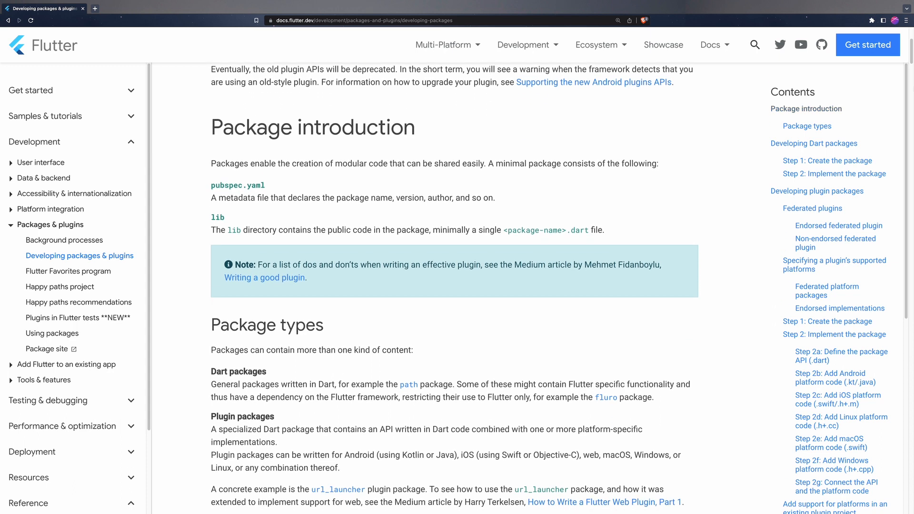
pyautogui.scroll(-3)
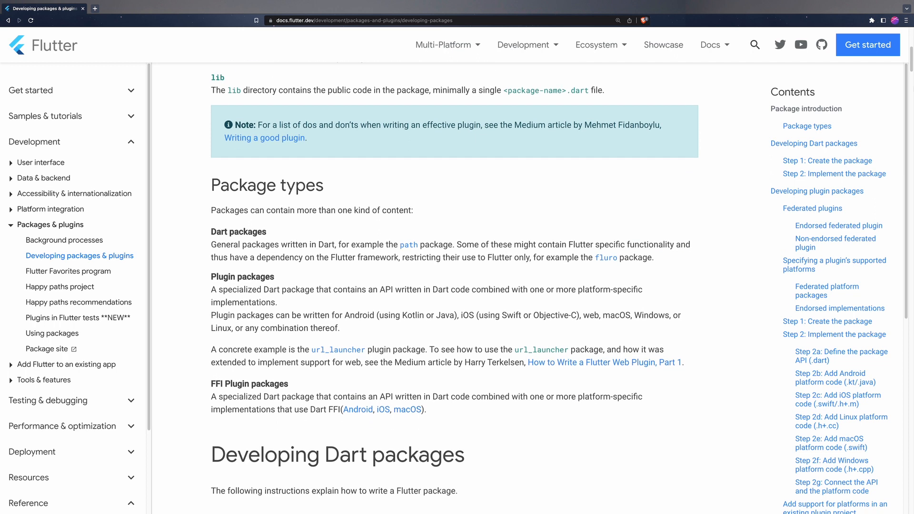
pyautogui.scroll(-3)
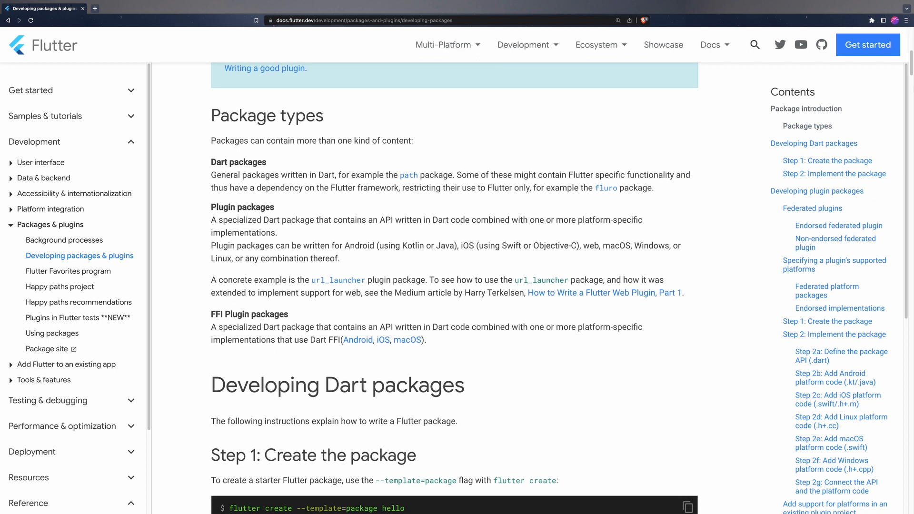
pyautogui.scroll(-3)
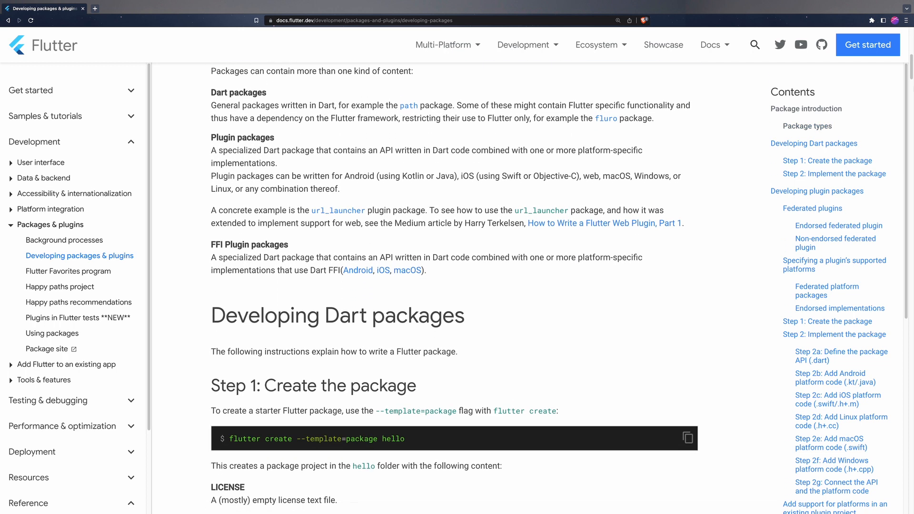
pyautogui.scroll(-3)
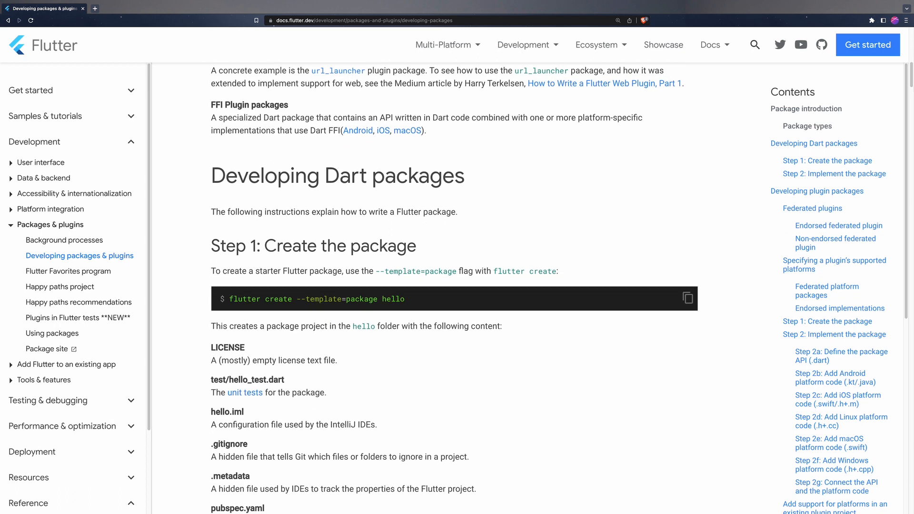
pyautogui.scroll(-3)
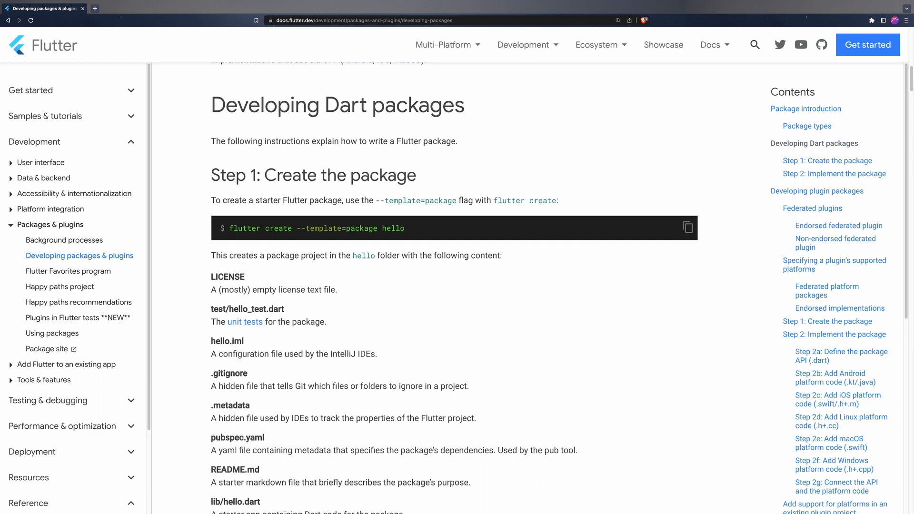
pyautogui.scroll(-3)
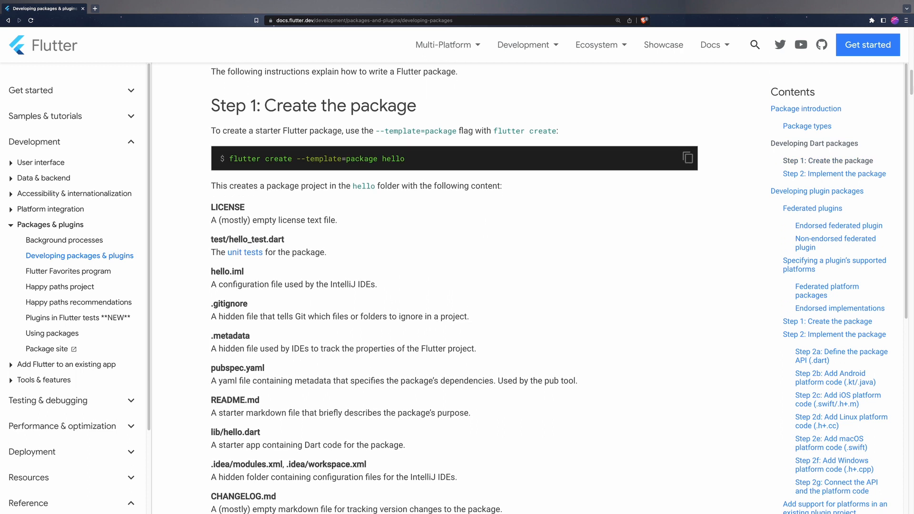
pyautogui.scroll(-3)
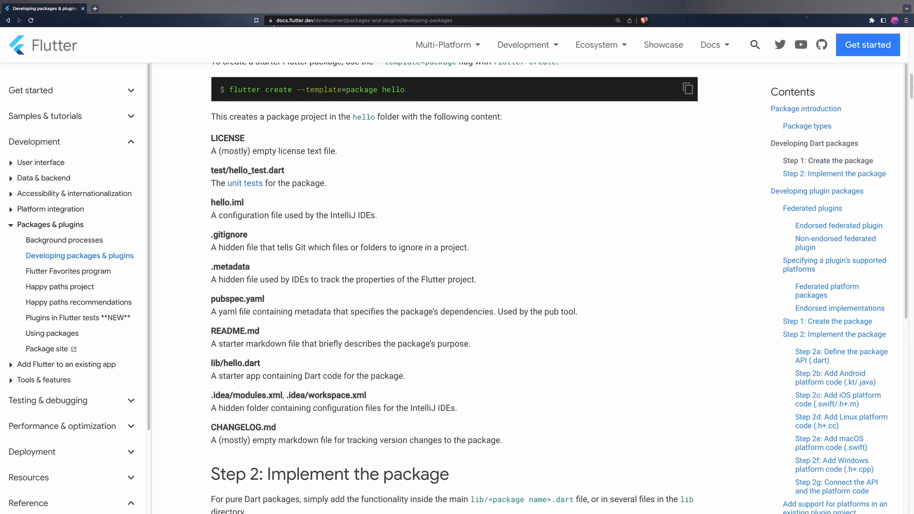
pyautogui.scroll(-3)
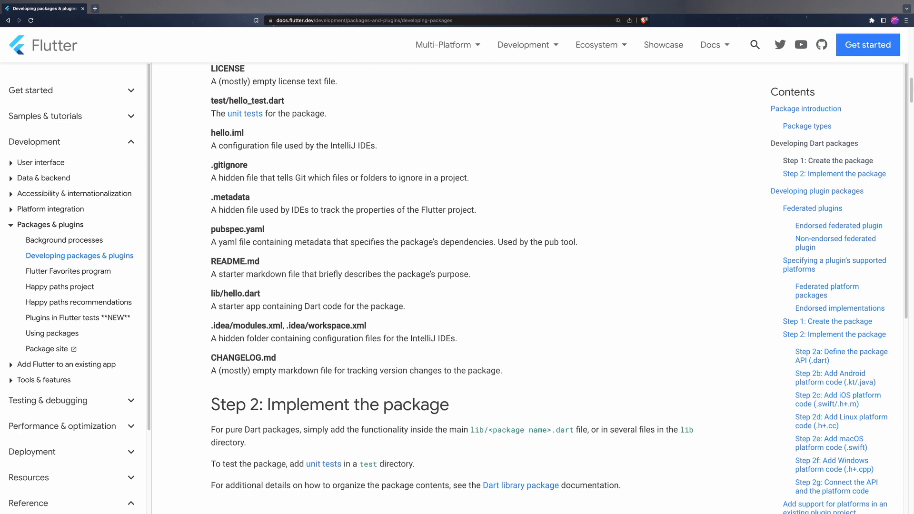
pyautogui.scroll(-3)
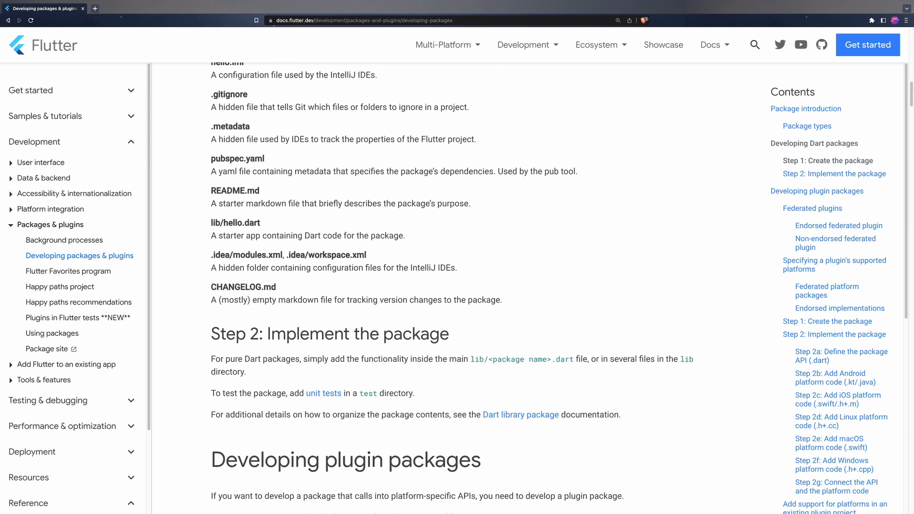
pyautogui.scroll(-3)
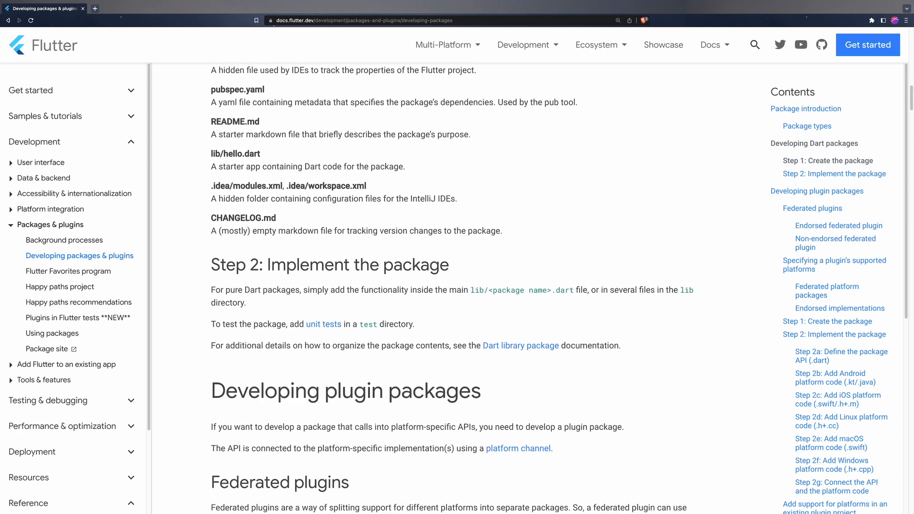
pyautogui.scroll(-3)
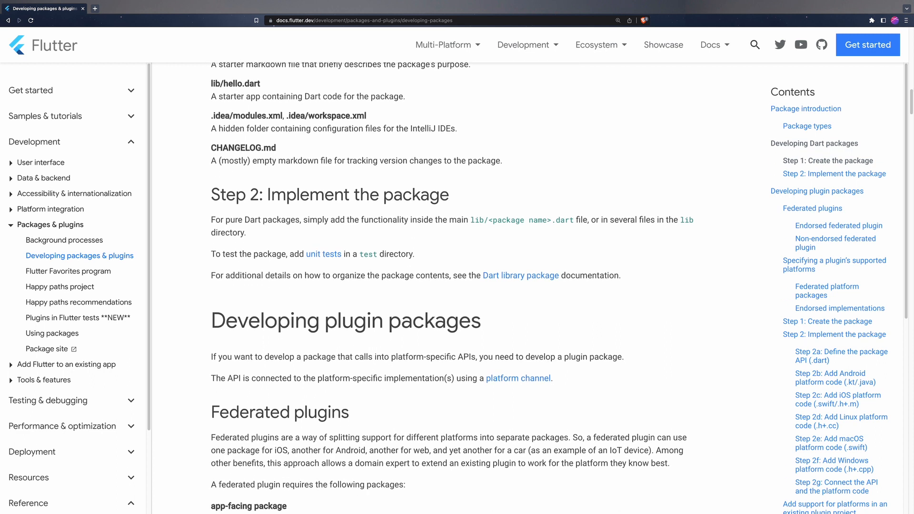
pyautogui.scroll(-3)
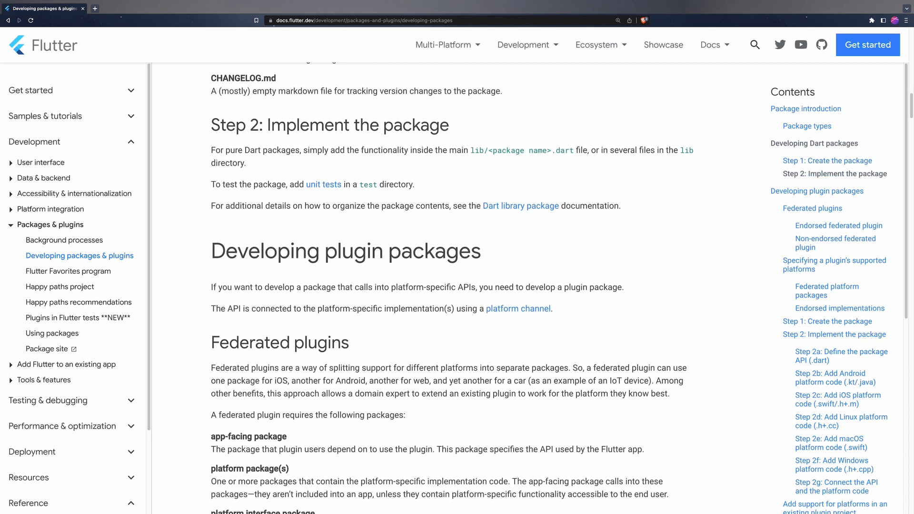
pyautogui.scroll(-3)
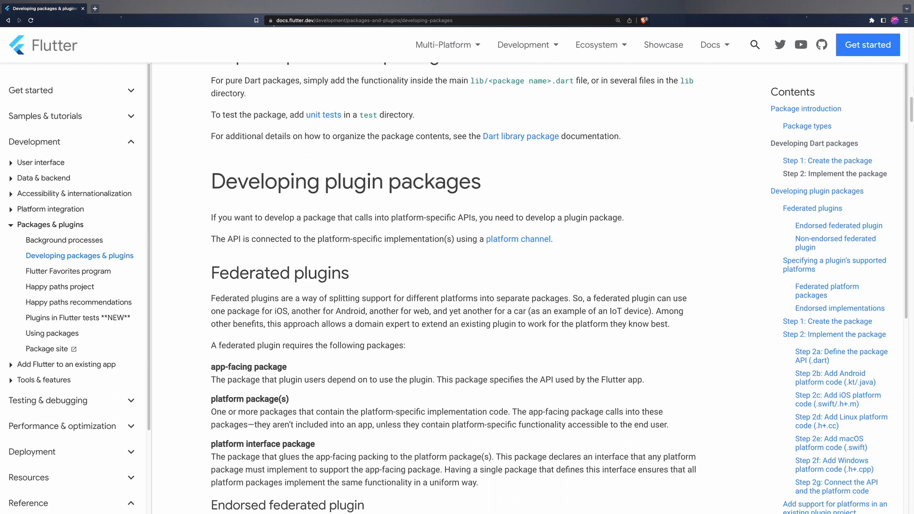